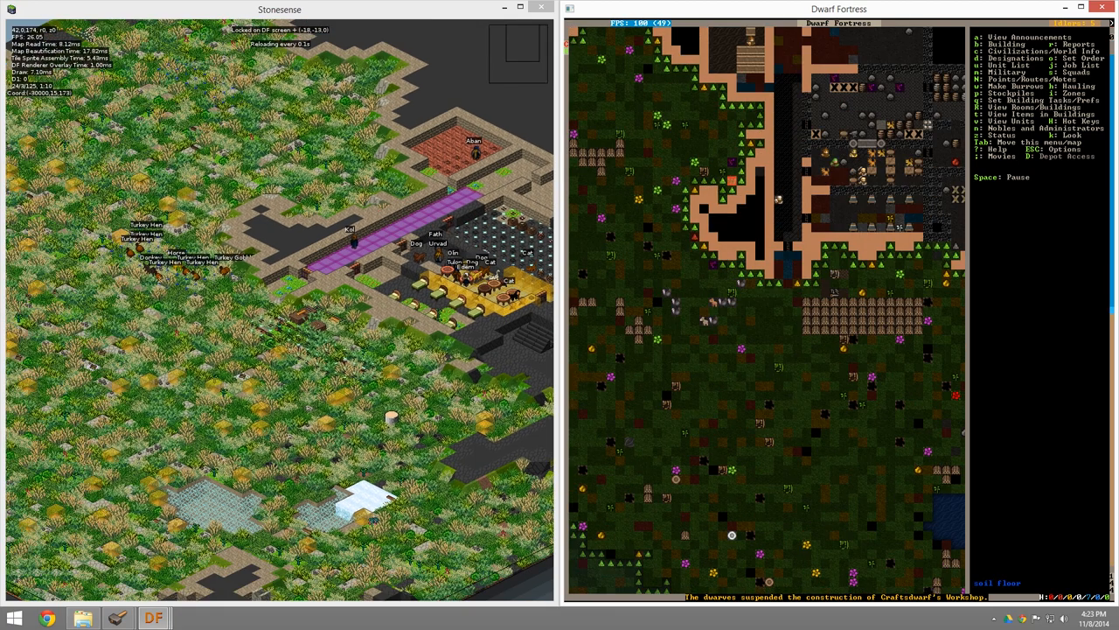
# - Pause the fortress from the main menu before planning
pyautogui.press('space')
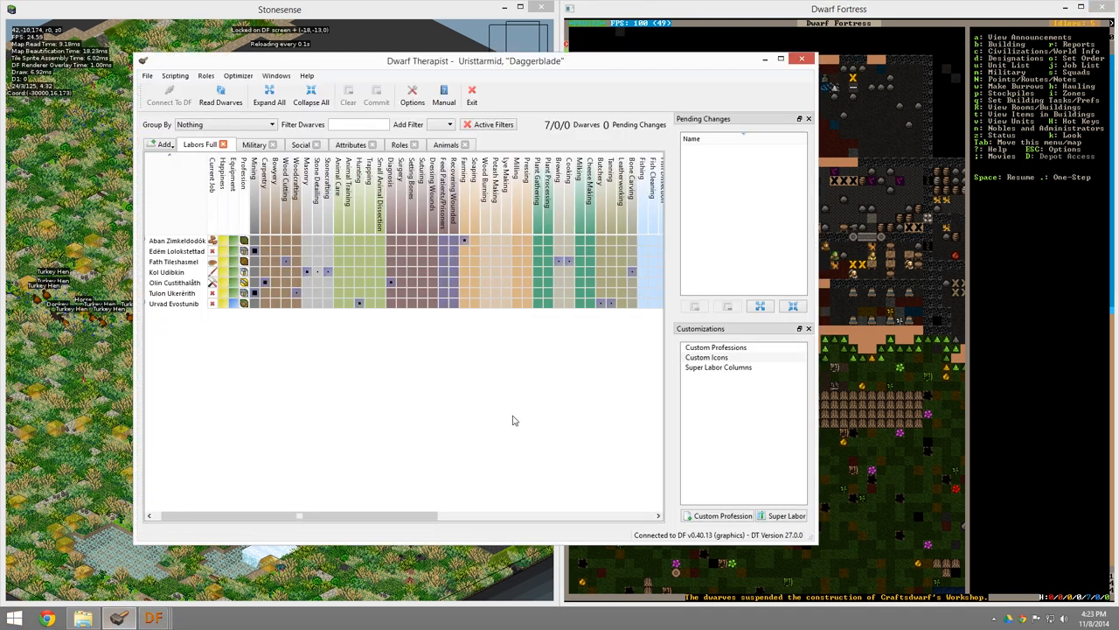
pyautogui.moveTo(278, 327)
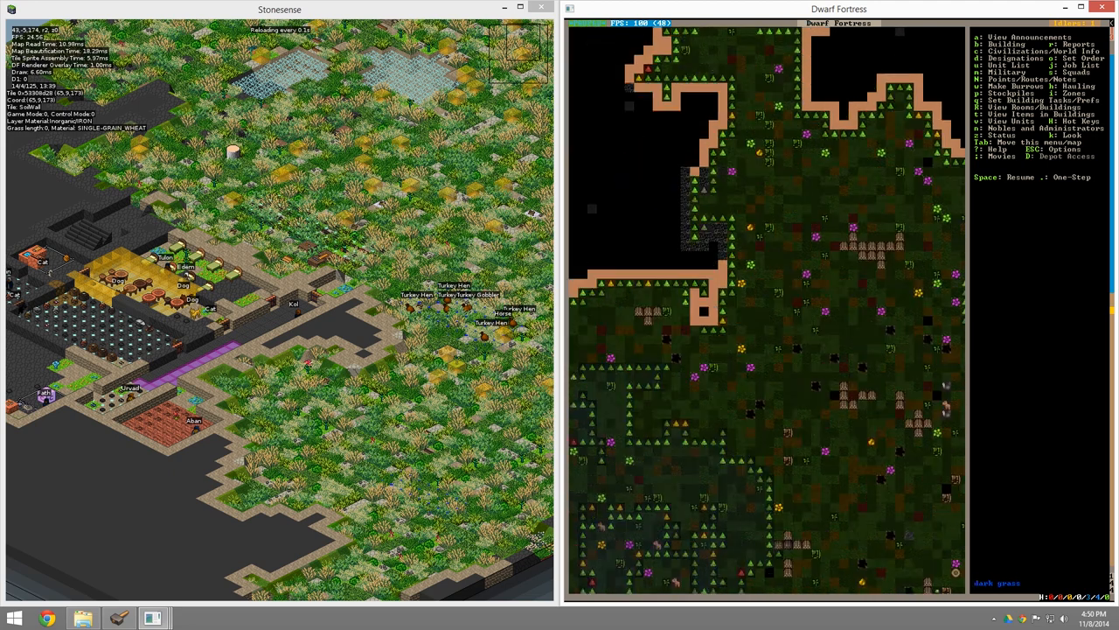
# - Begin marking a six-by-four zone on the grassland outside the fort
pyautogui.press('i')
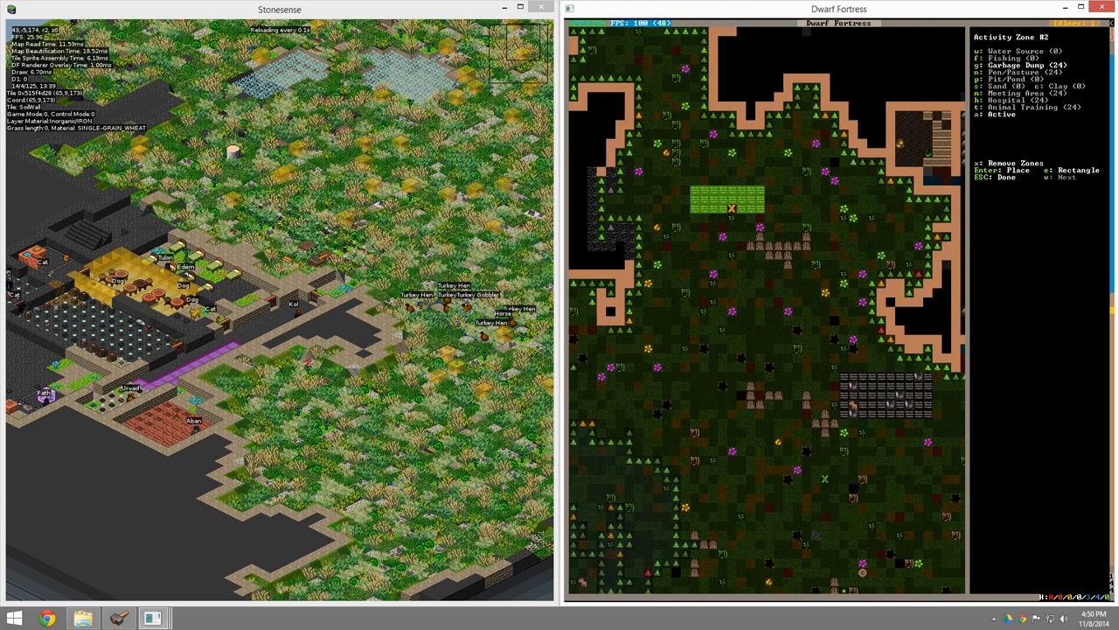
pyautogui.press('Escape')
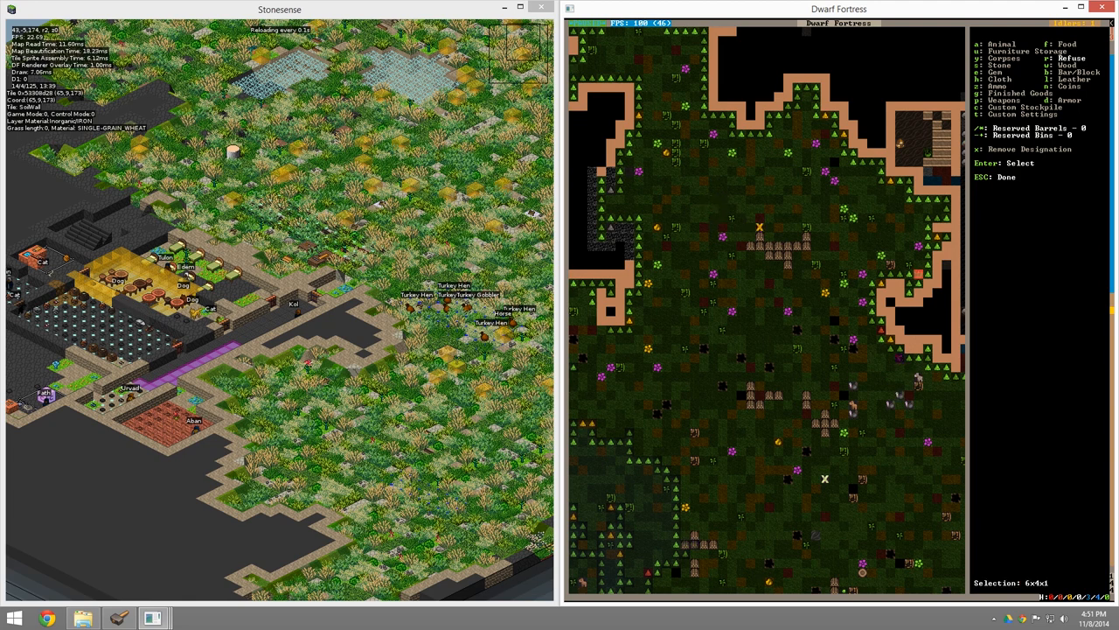
# - Finish the 6×4 stockpile designation and back out to the main menu
pyautogui.press('Escape')
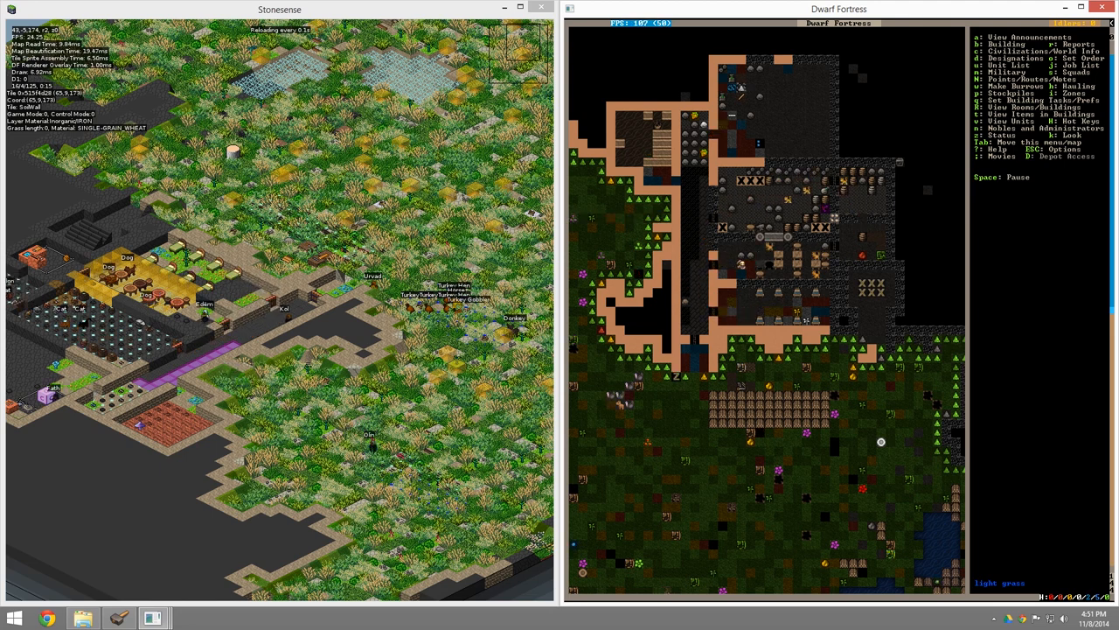
# - Pause and inspect the Carpenter's Workshop queue of wooden armor stand and bin
pyautogui.press('space')
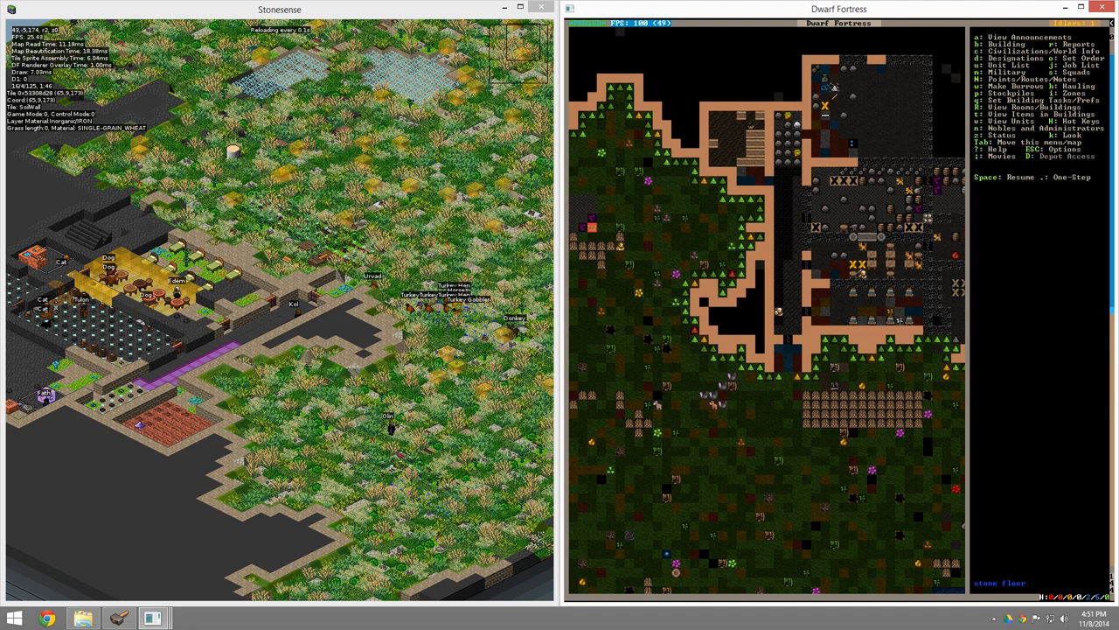
pyautogui.press('Escape')
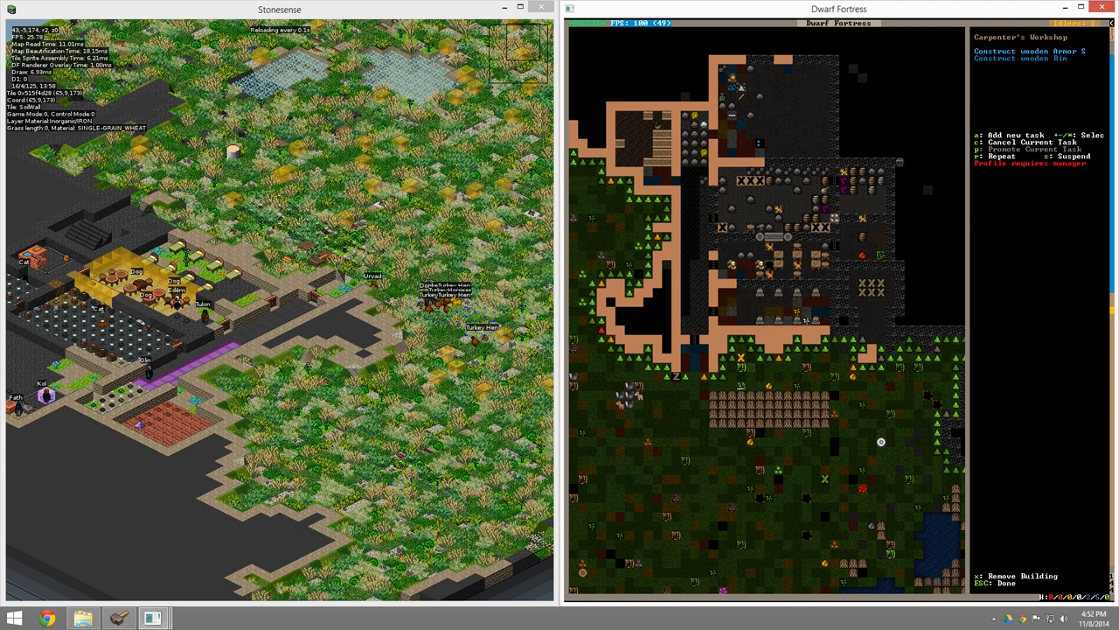
# - Move from the workshop onto the placed bed to show Make Bedroom
pyautogui.press('a')
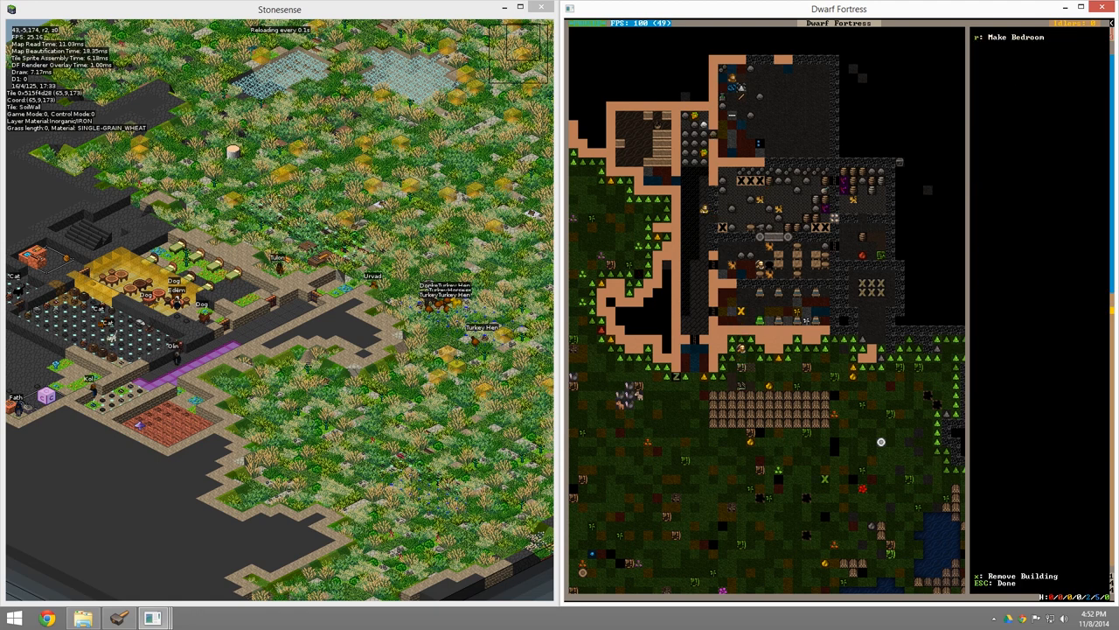
# - Leave the digging designation options, returning to the paused main menu
pyautogui.press('Escape')
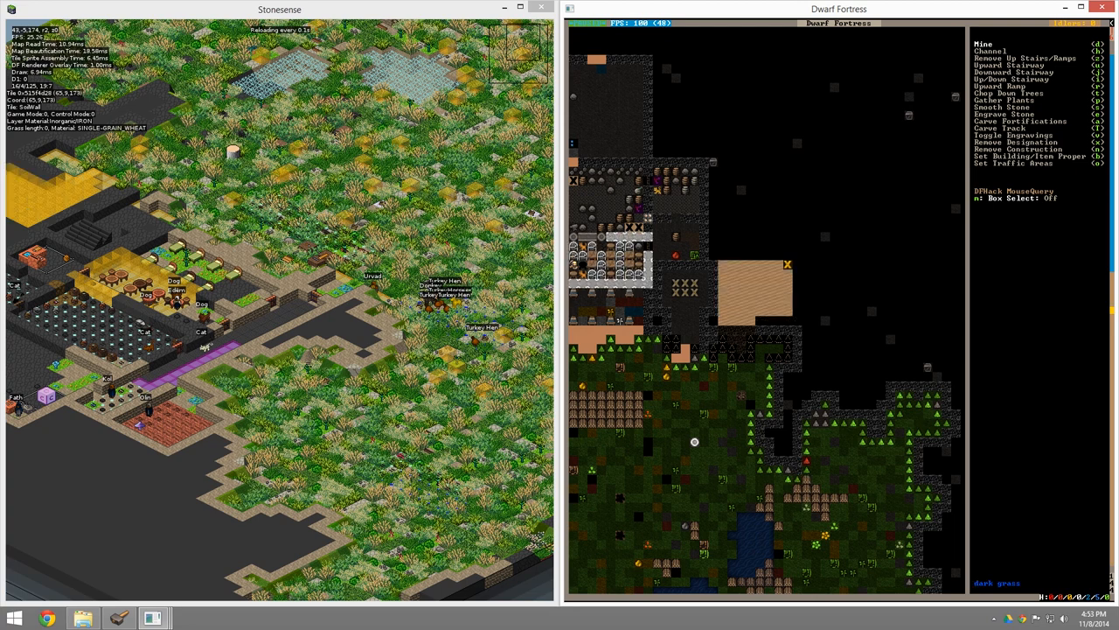
pyautogui.press('Escape')
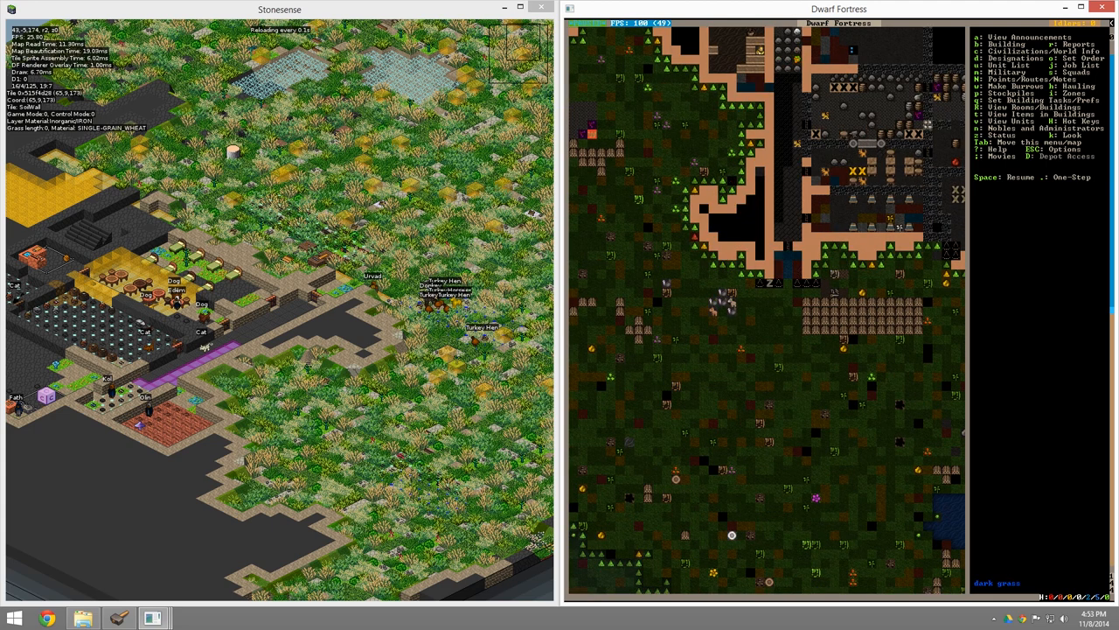
# - Designate the fortress entrance row of tiles for channelling
pyautogui.press('d')
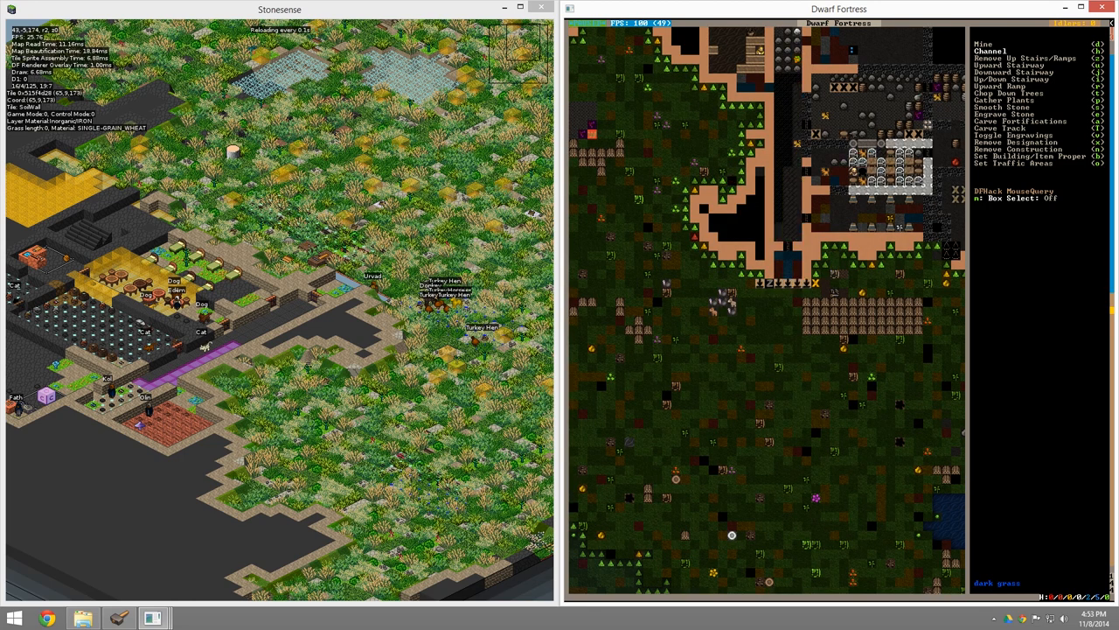
pyautogui.press('Escape')
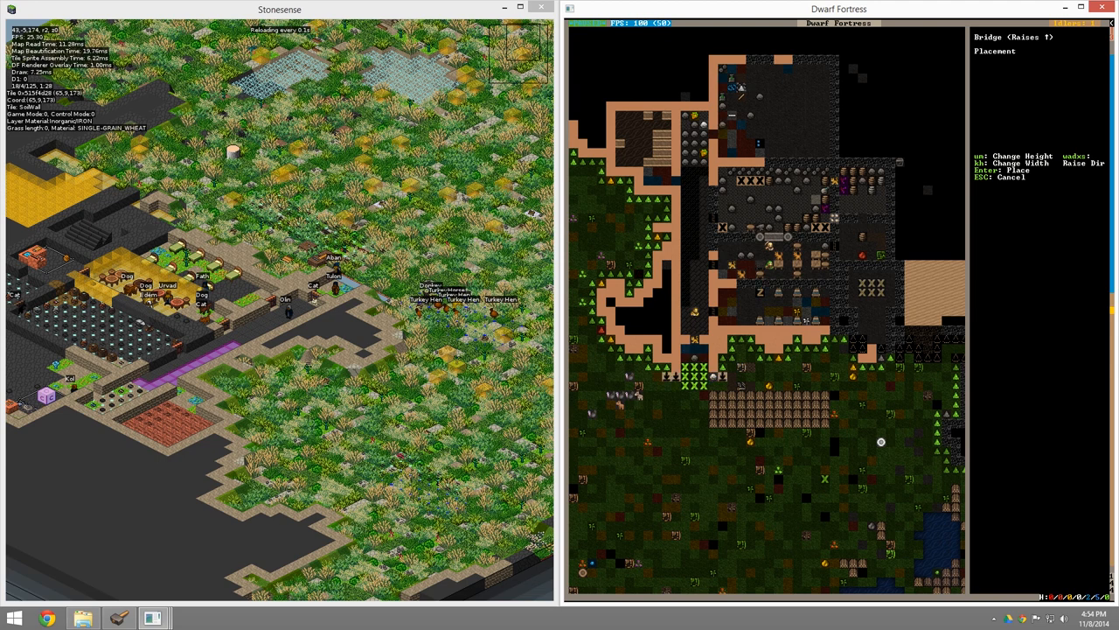
# - Place the raising chestnut-log bridge over the fortress entrance
pyautogui.press('Enter')
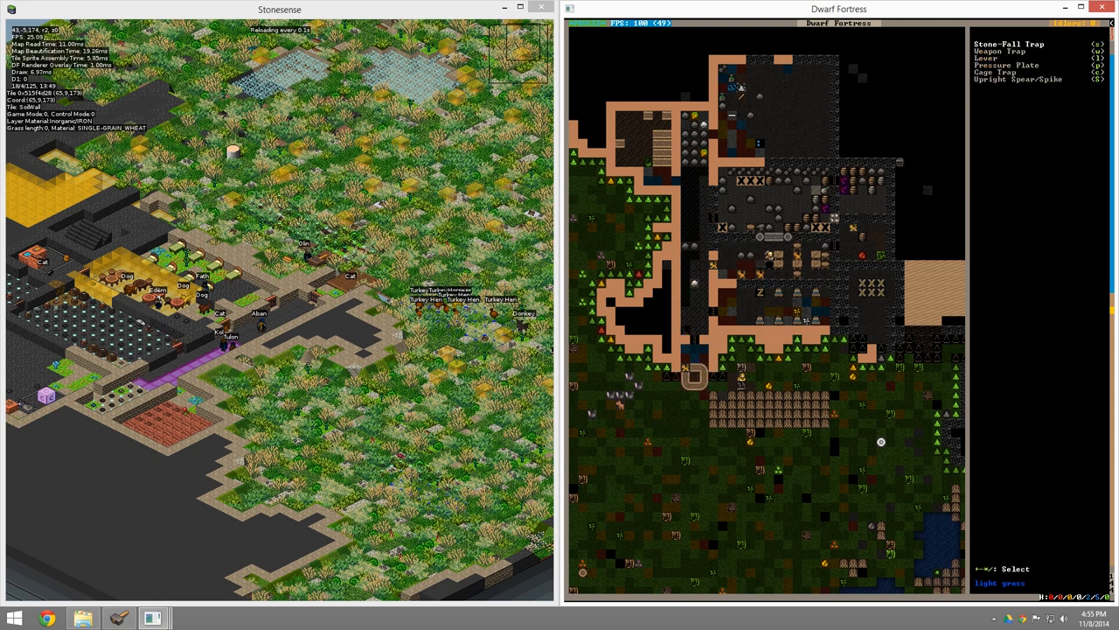
# - Exit the trap and lever choices and return to the fortress map
pyautogui.press('Escape')
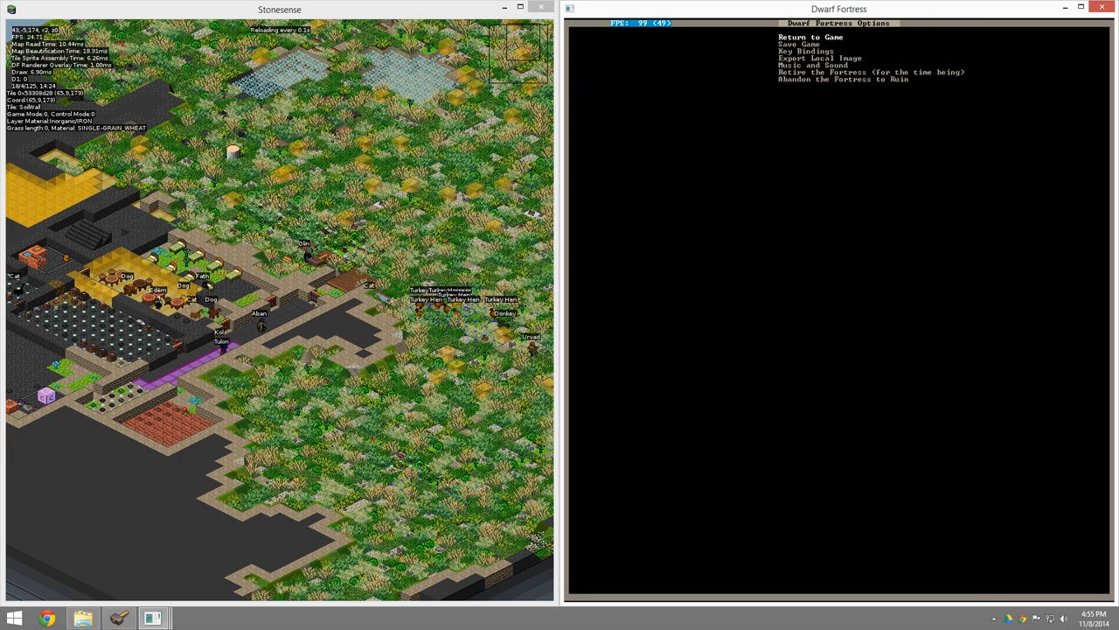
pyautogui.click(801, 37)
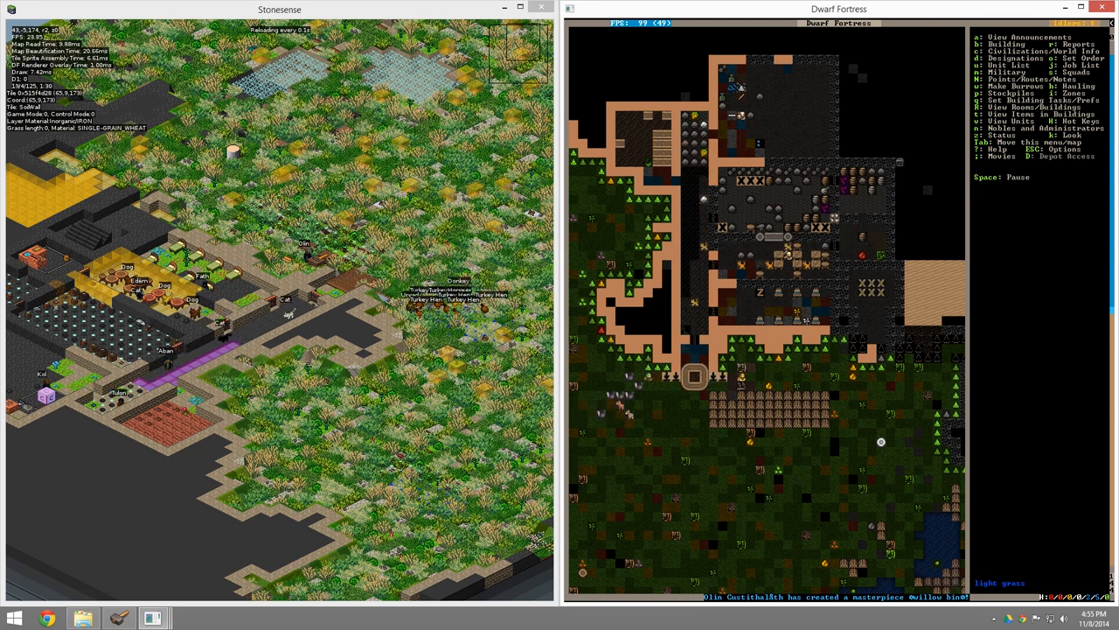
# - Channel the tunnel tiles north of the bridge and return to the map
pyautogui.press('space')
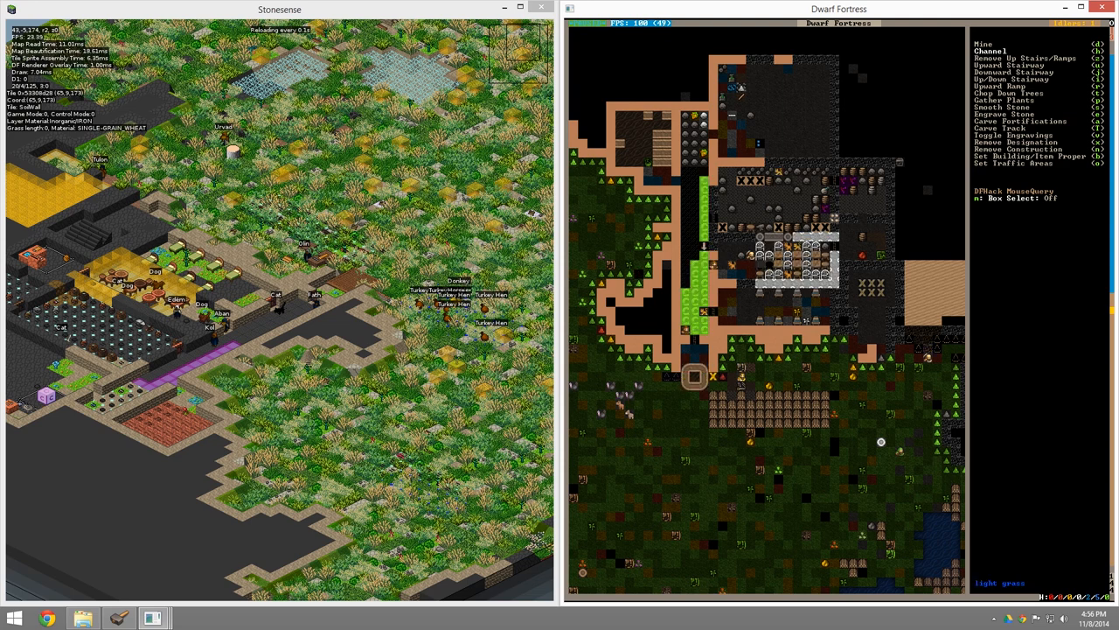
pyautogui.press('Escape')
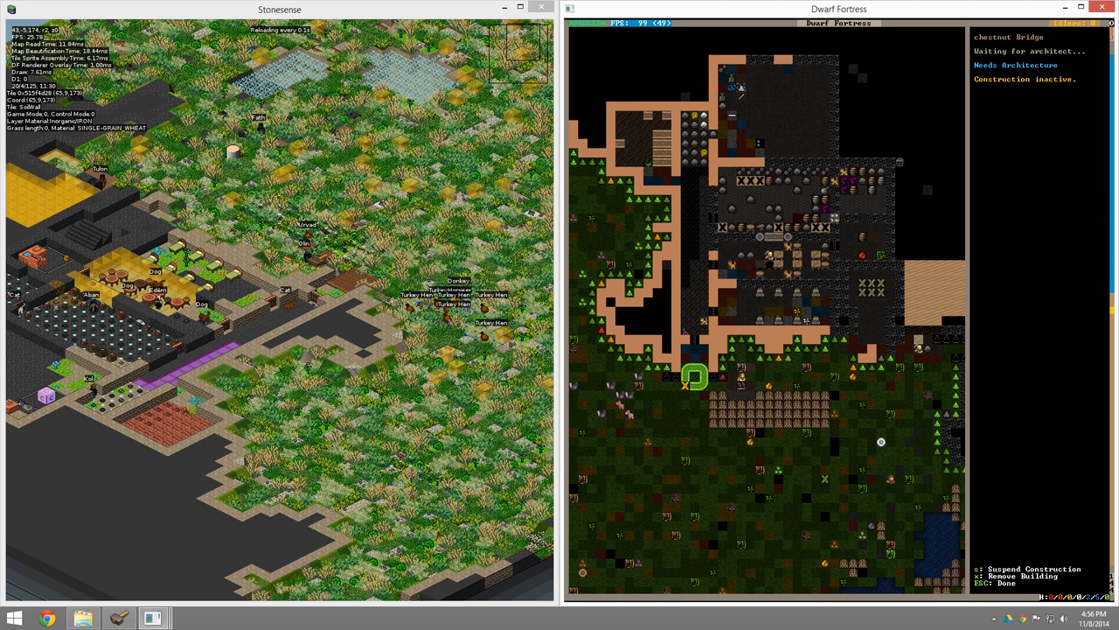
pyautogui.moveTo(153, 617)
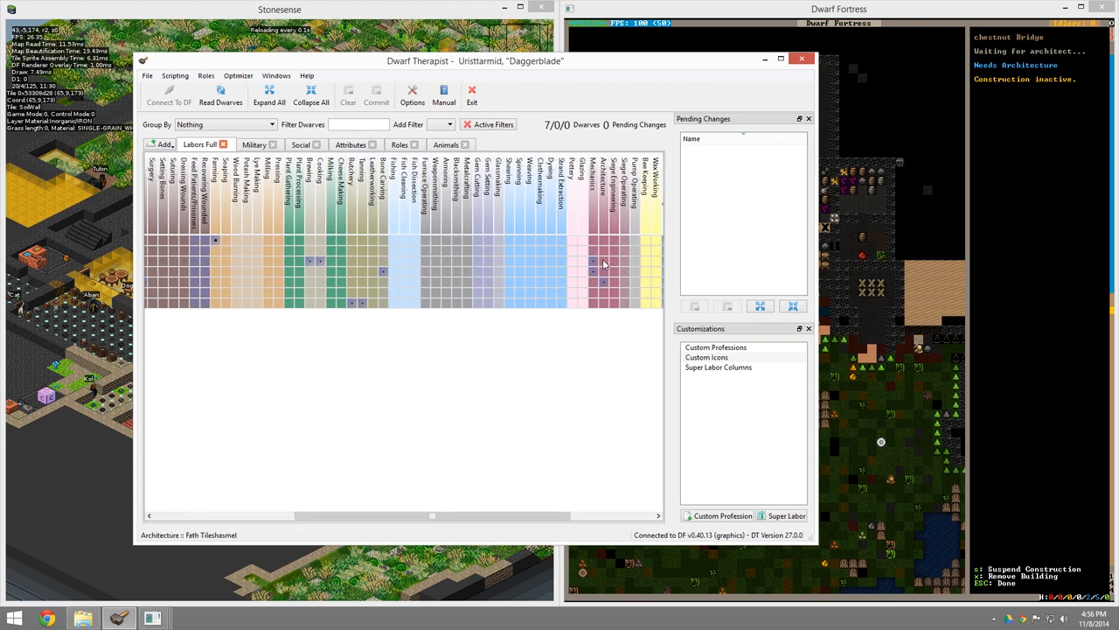
pyautogui.moveTo(604, 264)
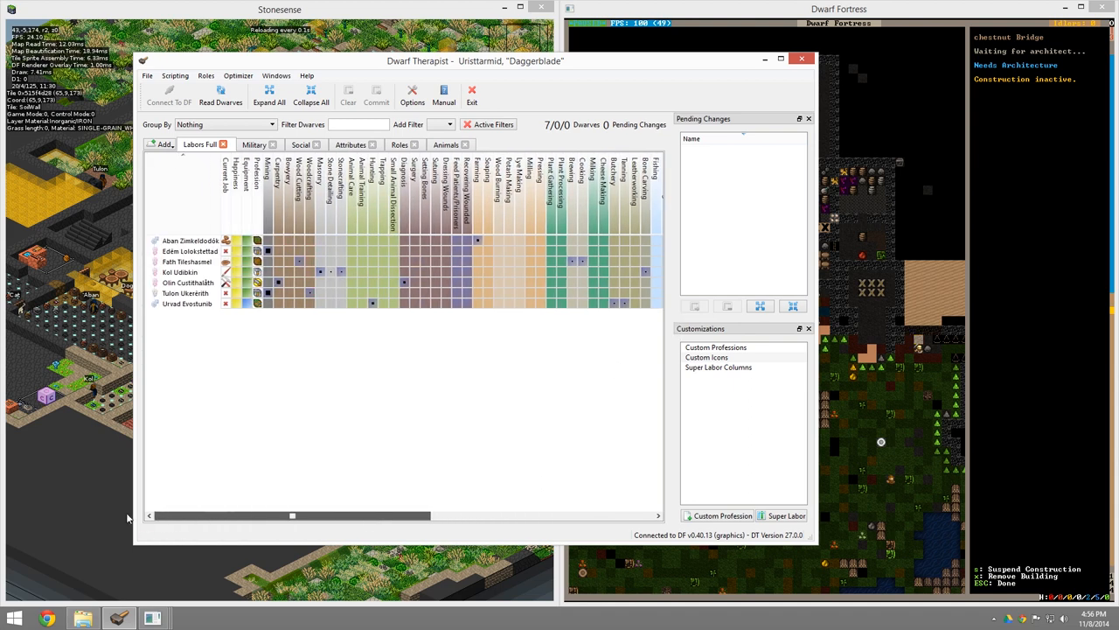
# - Turn on Architecture for the third dwarf in Labors Full and commit
pyautogui.click(186, 261)
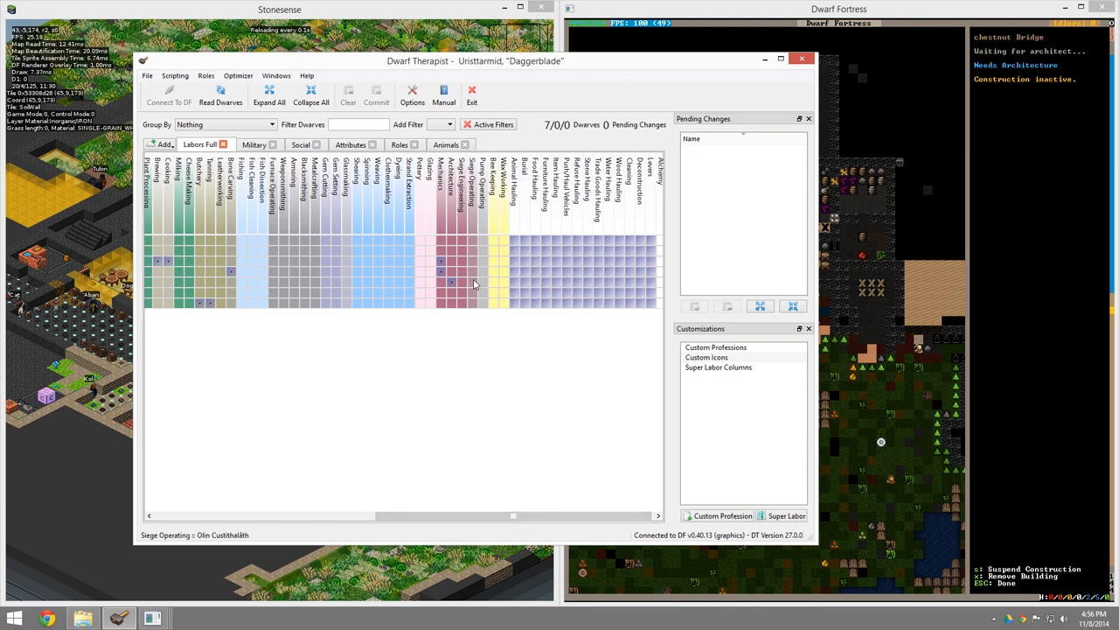
pyautogui.click(453, 261)
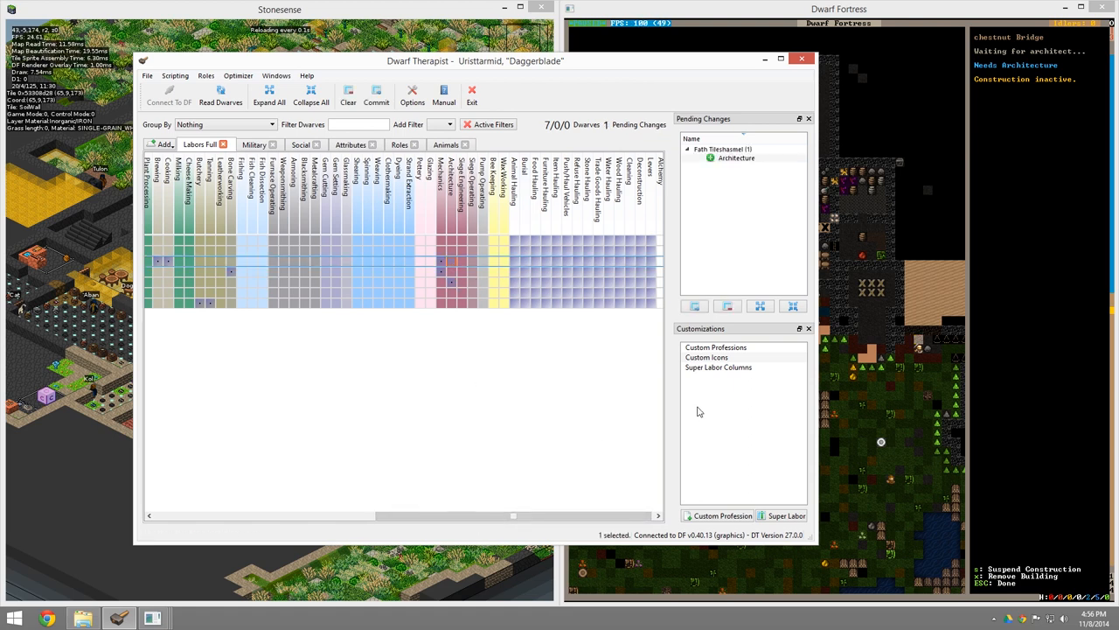
pyautogui.click(717, 347)
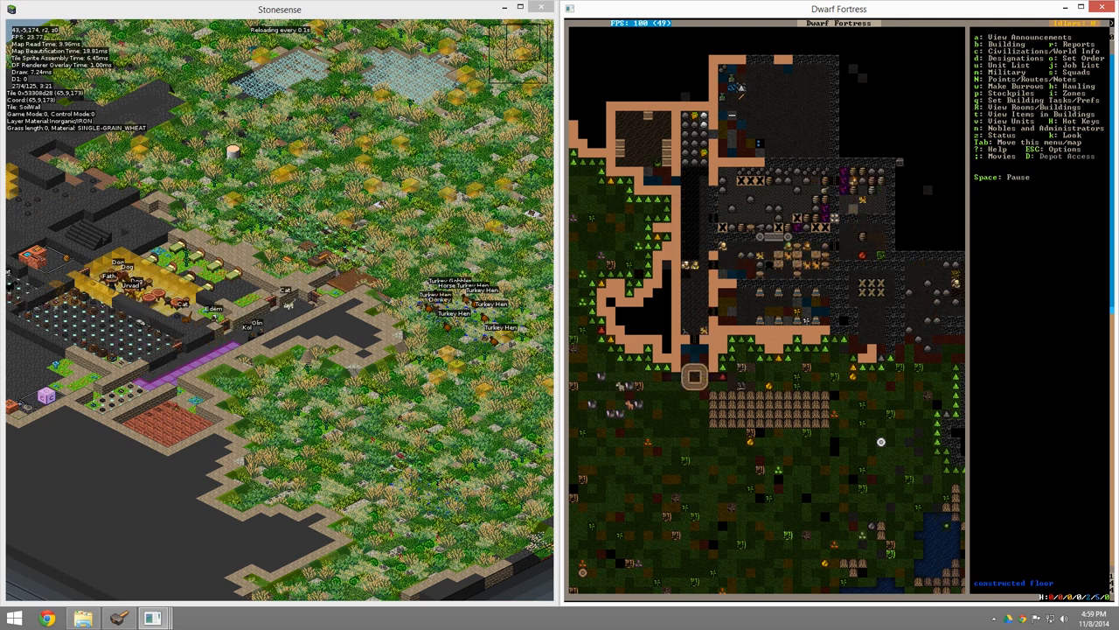
# - Inspect the obsidian lever to reach its linking options
pyautogui.press('space')
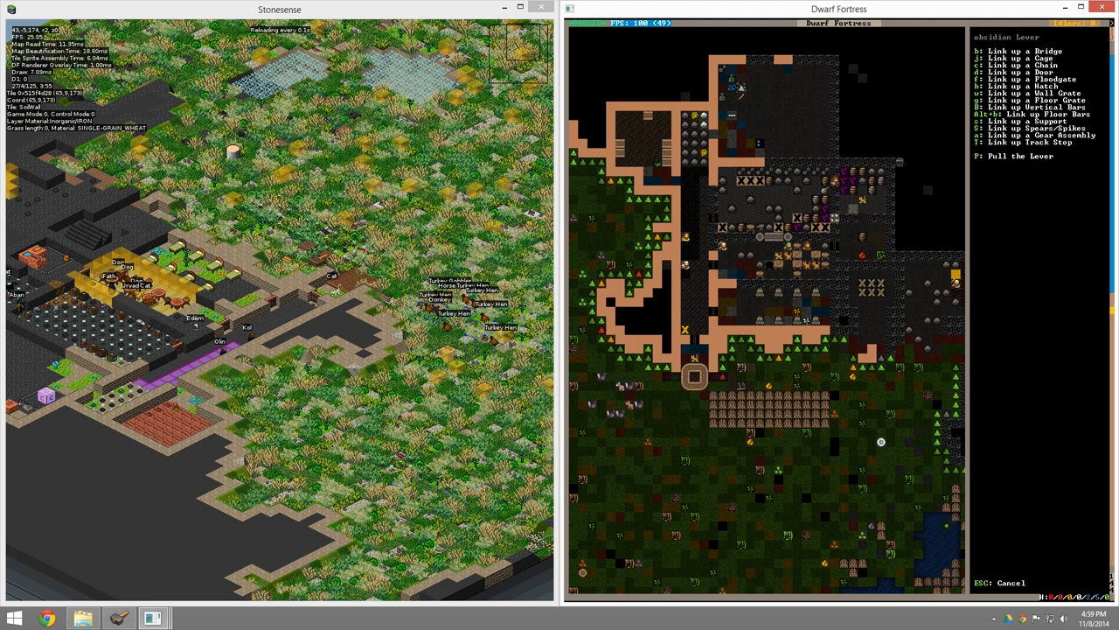
# - Link the obsidian lever to the chestnut drawbridge, then bring up designations
pyautogui.press('b')
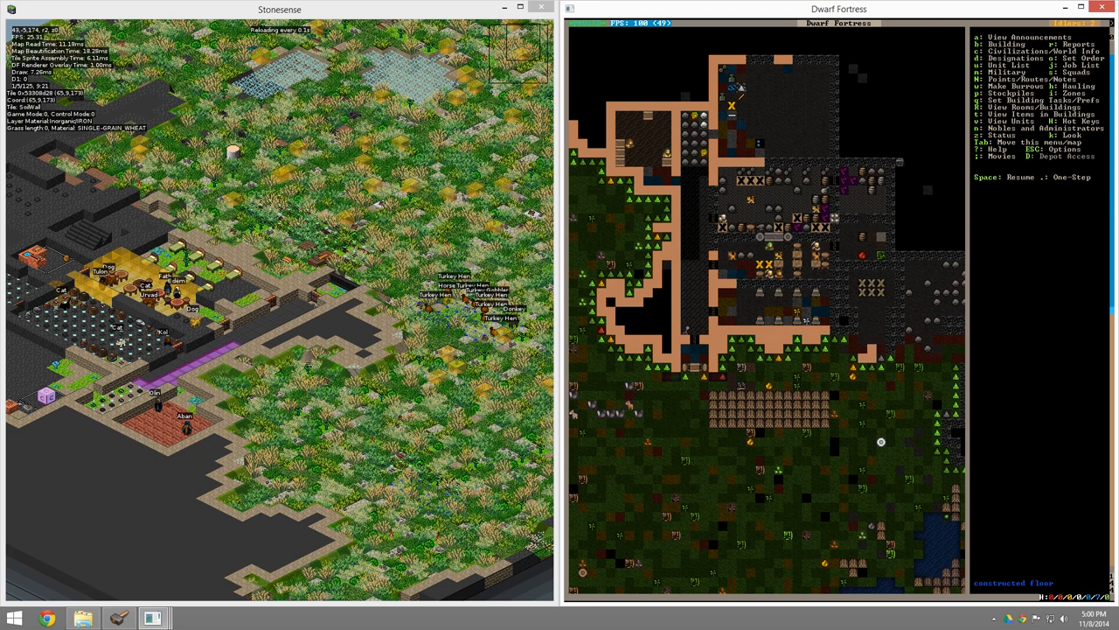
pyautogui.press('d')
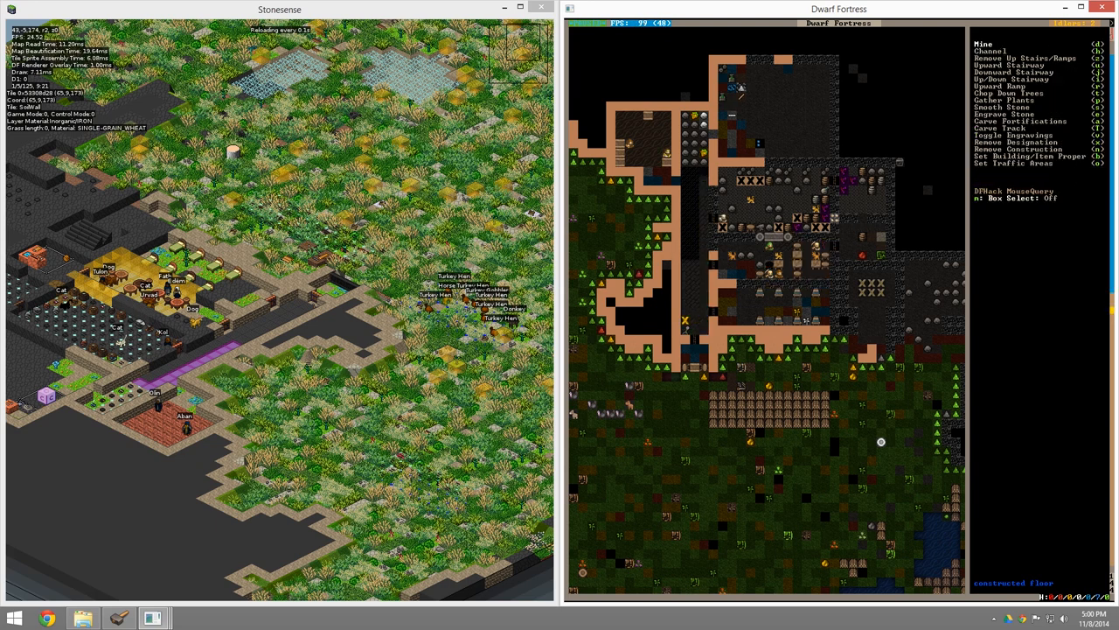